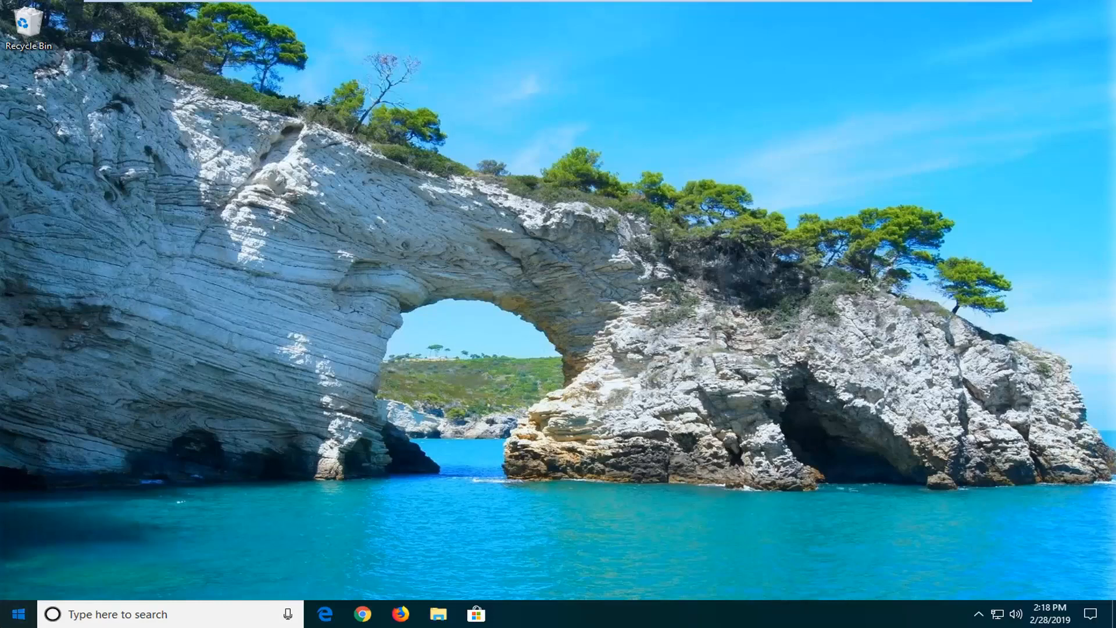
# - Search the Start menu for "index" to find Indexing Options
pyautogui.click(17, 614)
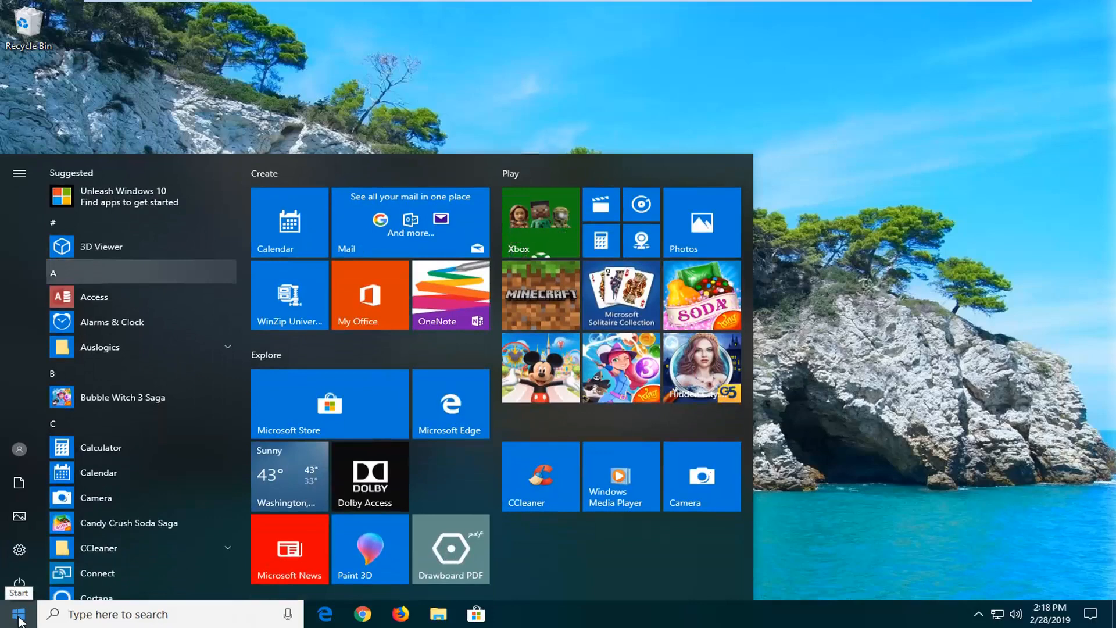
pyautogui.write('index')
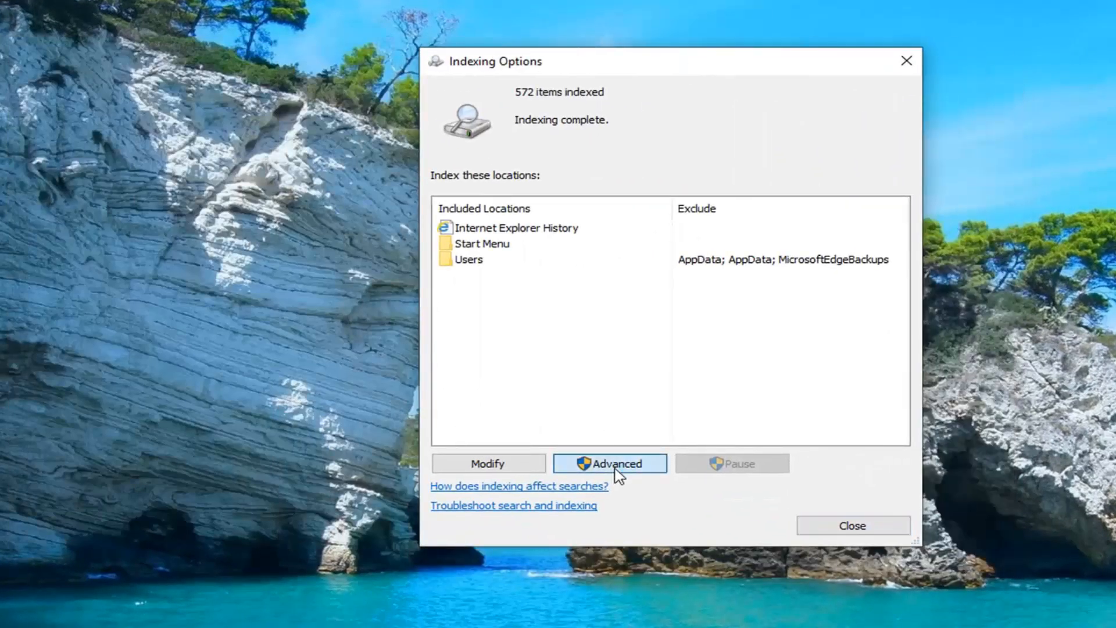
# - Open Advanced indexing settings to reach the Rebuild Index prompt
pyautogui.click(609, 463)
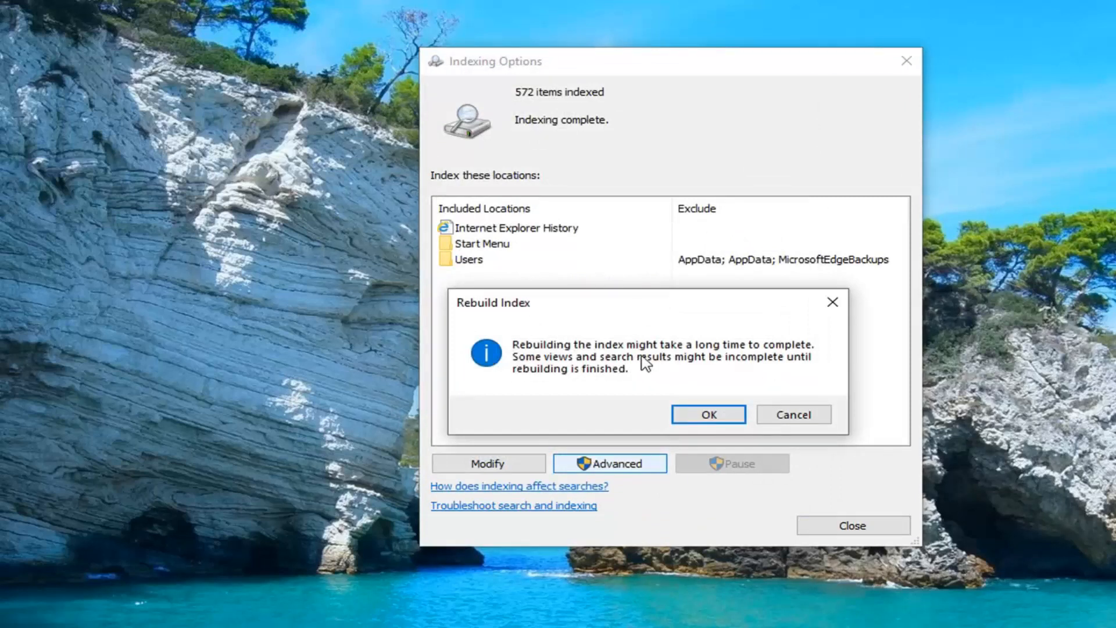
pyautogui.moveTo(618, 372)
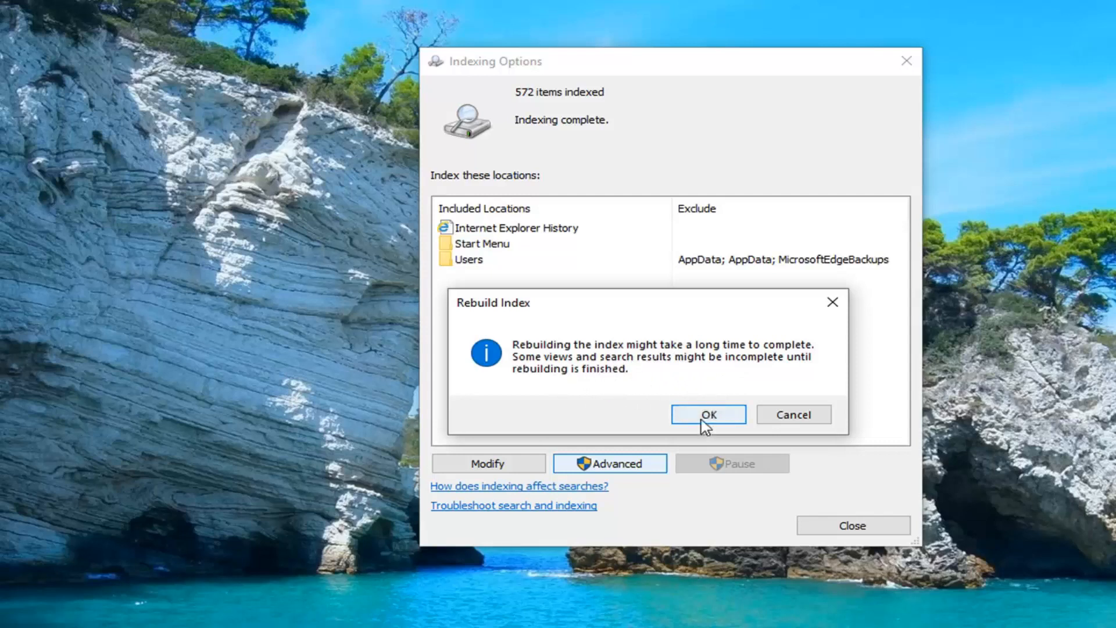
# - Accept the Rebuild Index warning with OK
pyautogui.click(707, 415)
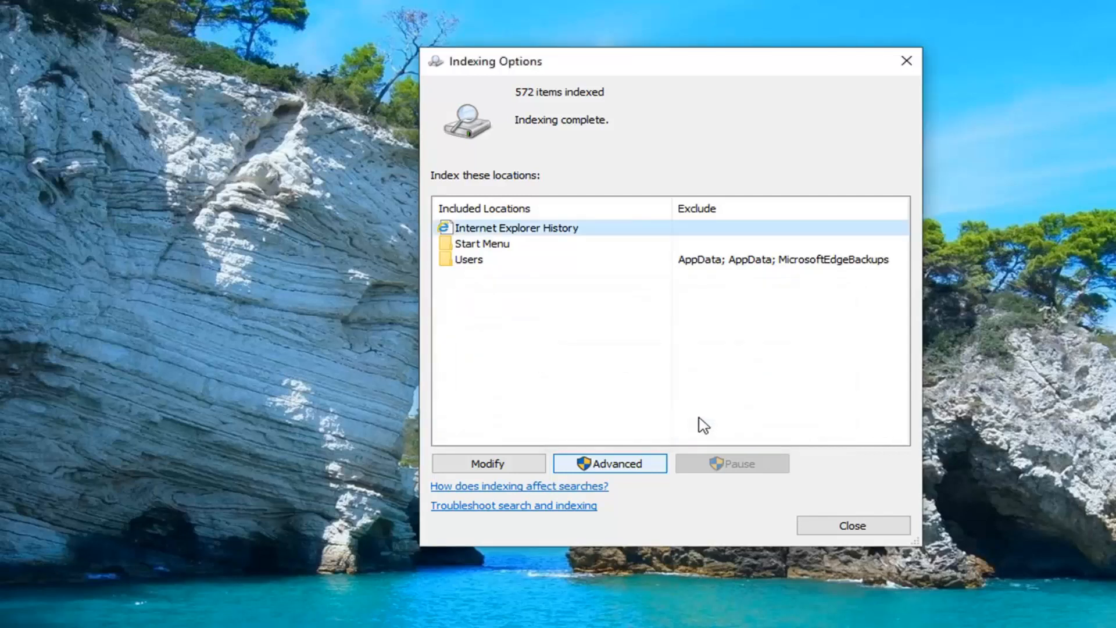
pyautogui.moveTo(764, 385)
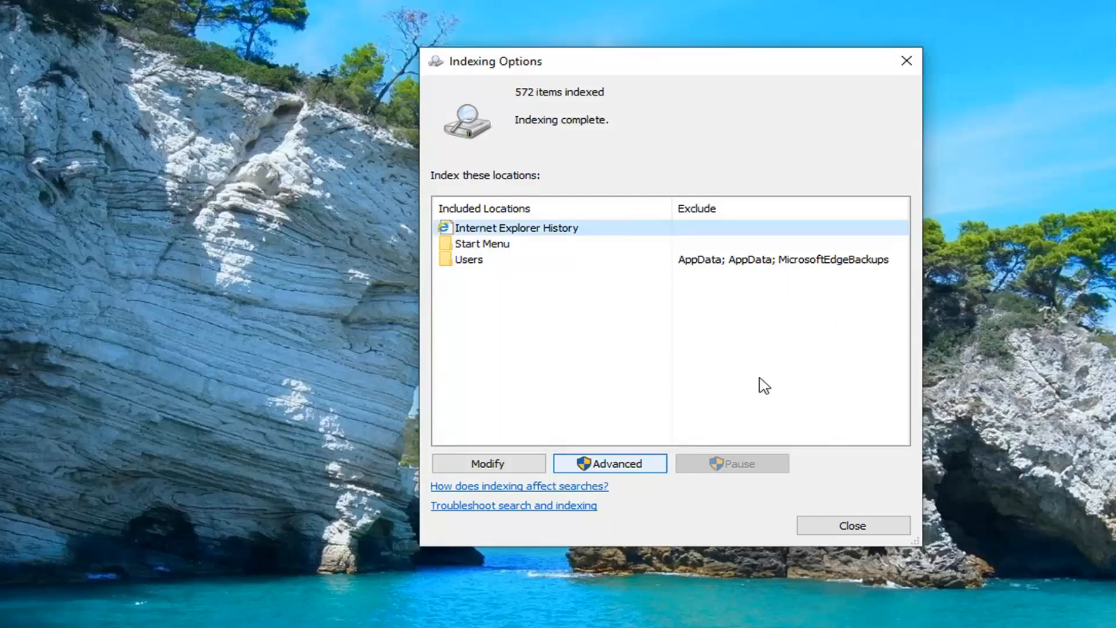
pyautogui.moveTo(596, 187)
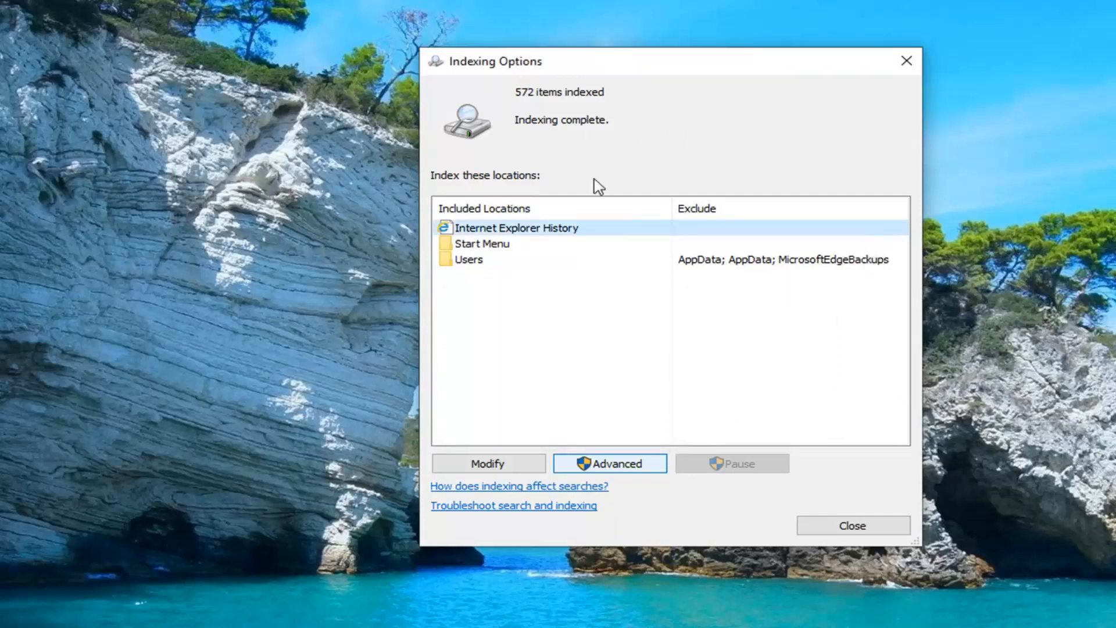